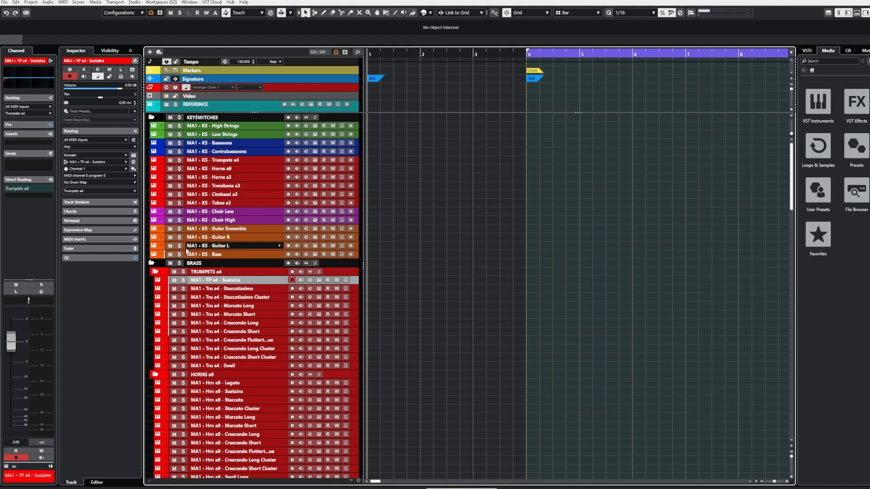
Step: View the grey MixConsole strips, then try a custom colour-scheme colour in Preferences and dismiss it
{"action": "left_click", "coordinate": [222, 245]}
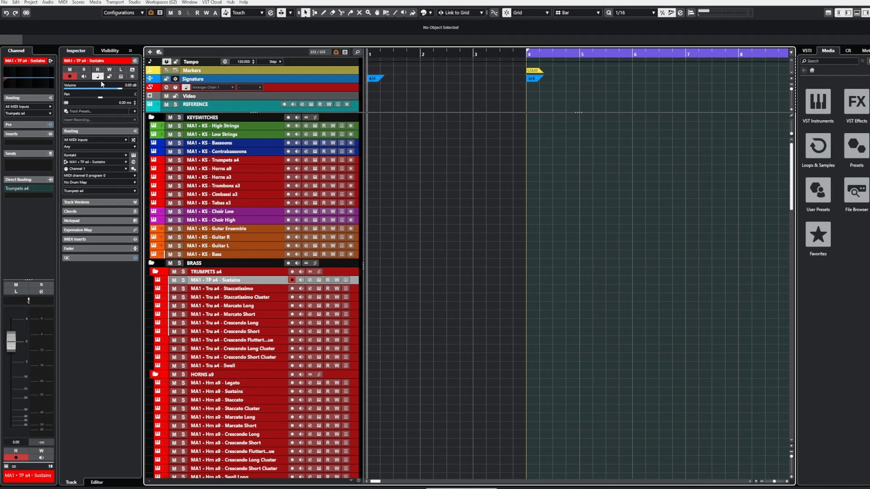
{"action": "mouse_move", "coordinate": [99, 130]}
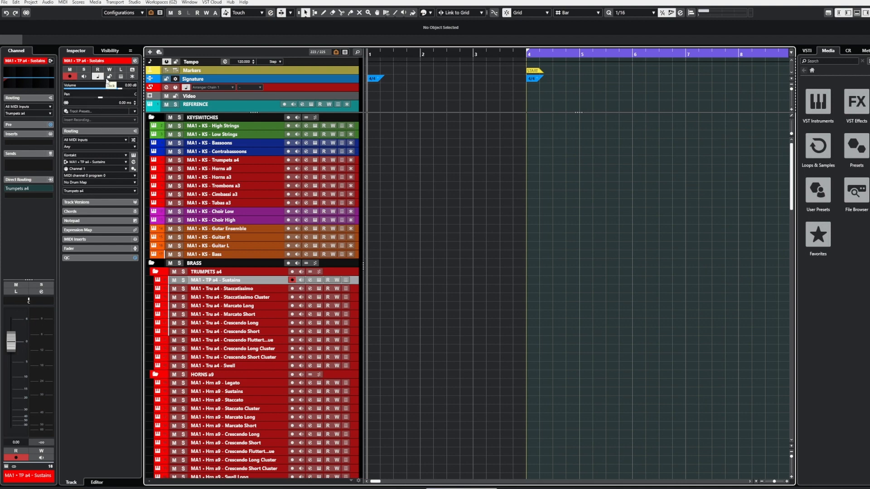
{"action": "left_click", "coordinate": [15, 2]}
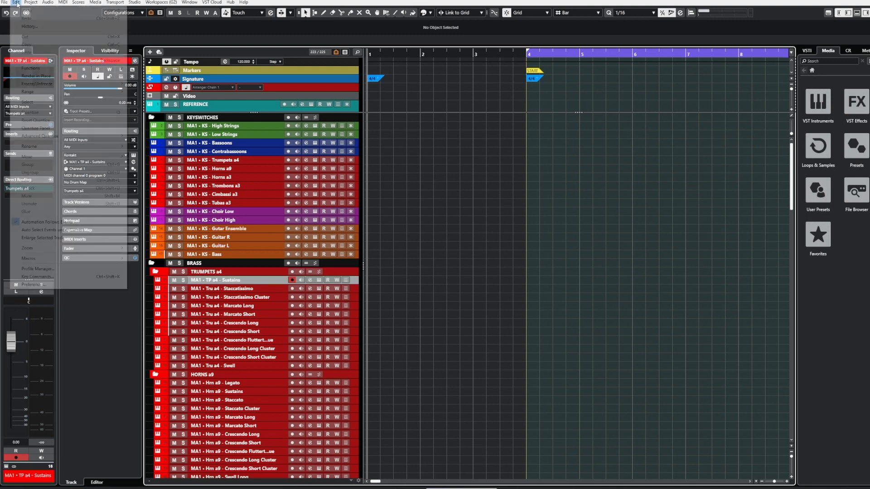
{"action": "left_click", "coordinate": [32, 284]}
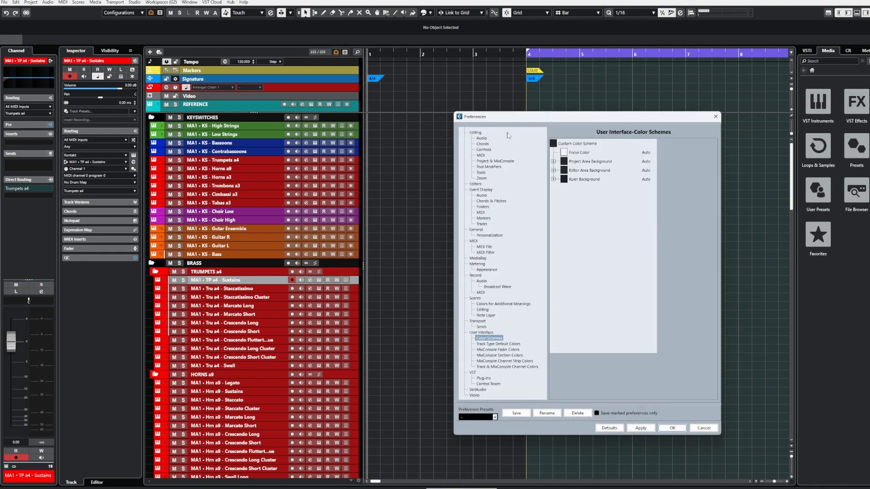
{"action": "left_click", "coordinate": [563, 143]}
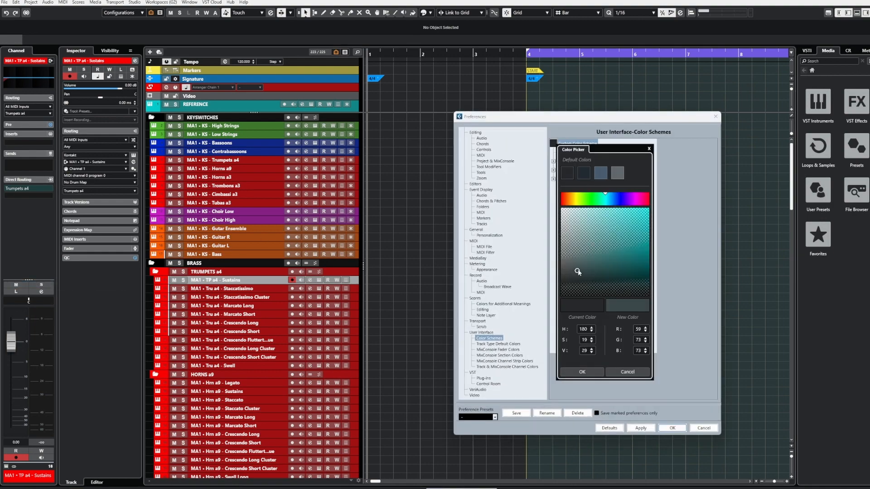
{"action": "left_click", "coordinate": [626, 371]}
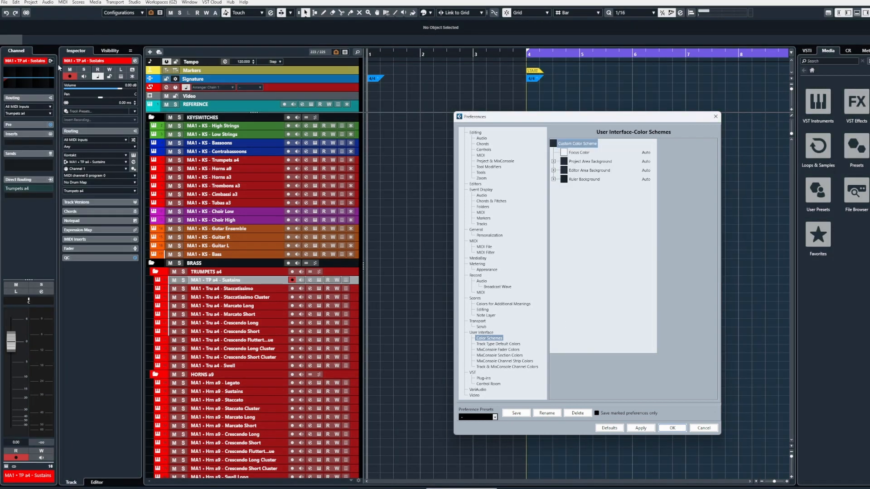
{"action": "mouse_move", "coordinate": [699, 314]}
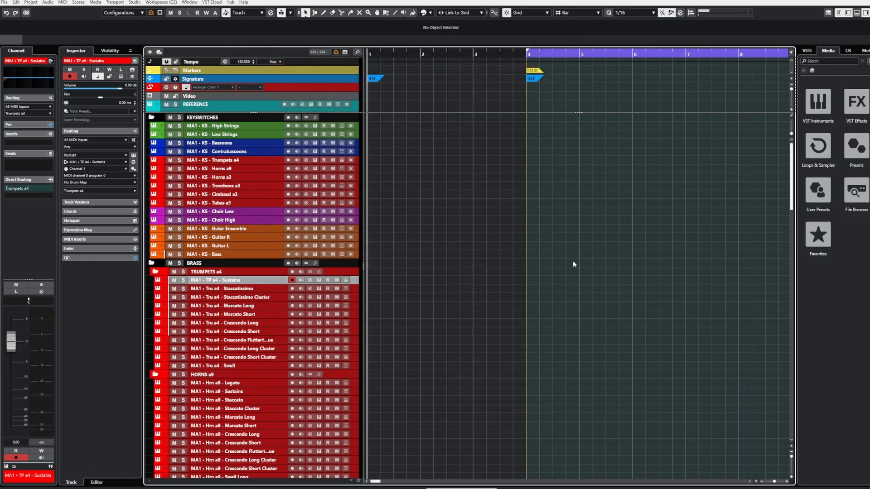
{"action": "mouse_move", "coordinate": [551, 246]}
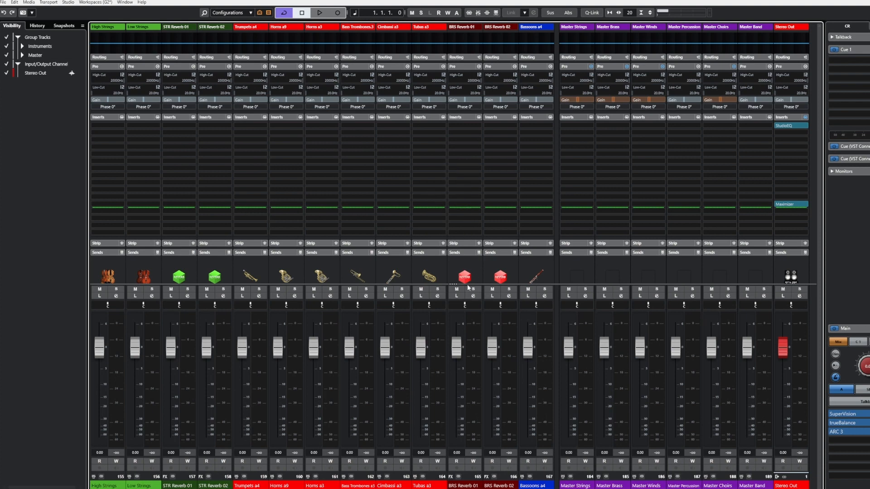
{"action": "mouse_move", "coordinate": [543, 397]}
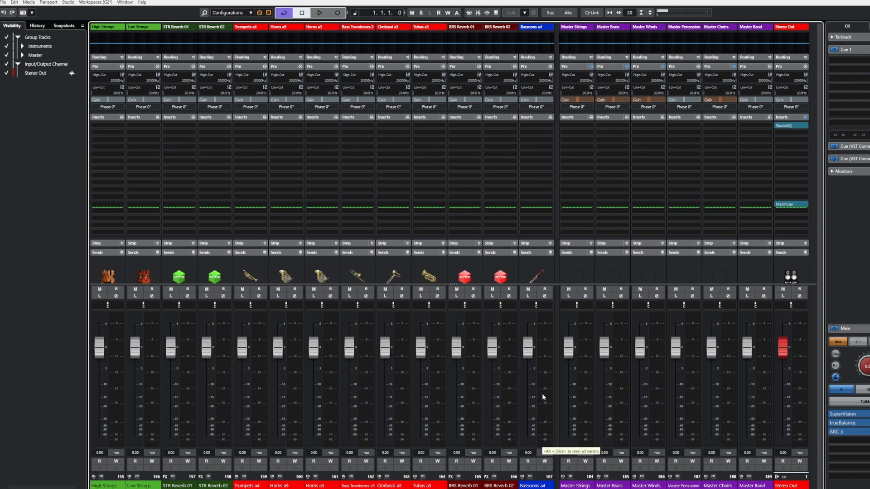
{"action": "mouse_move", "coordinate": [463, 233]}
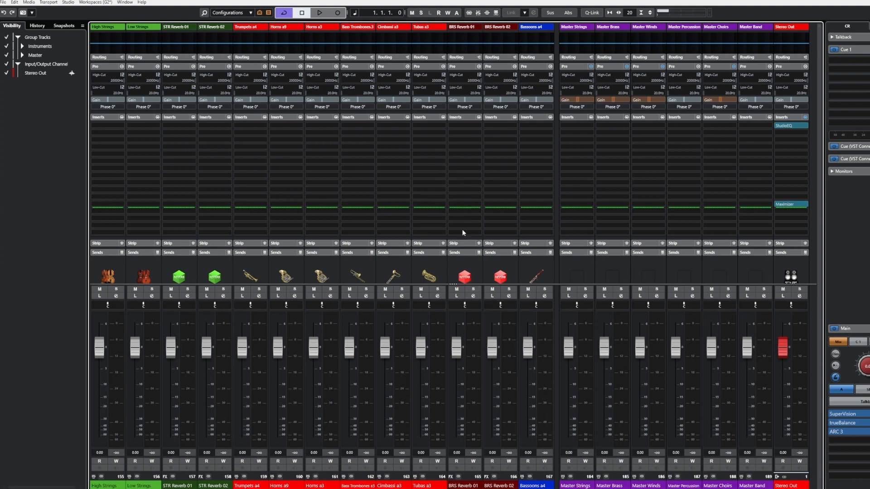
{"action": "mouse_move", "coordinate": [438, 132]}
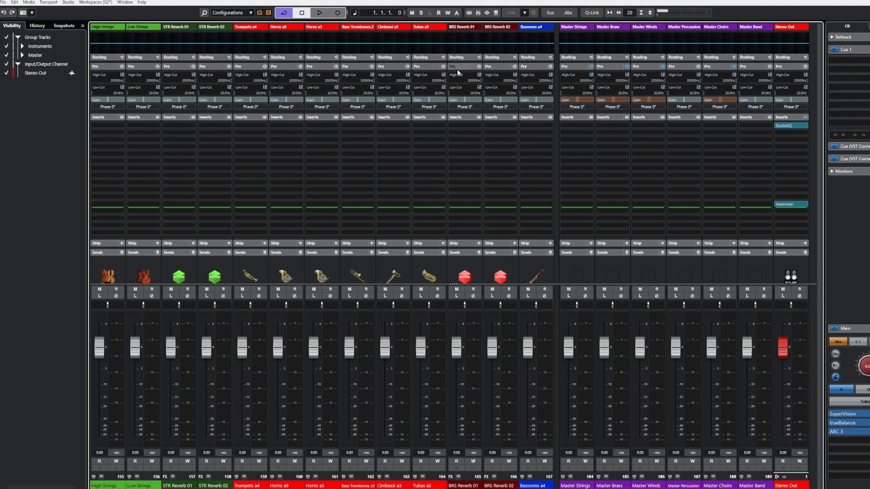
{"action": "mouse_move", "coordinate": [428, 57]}
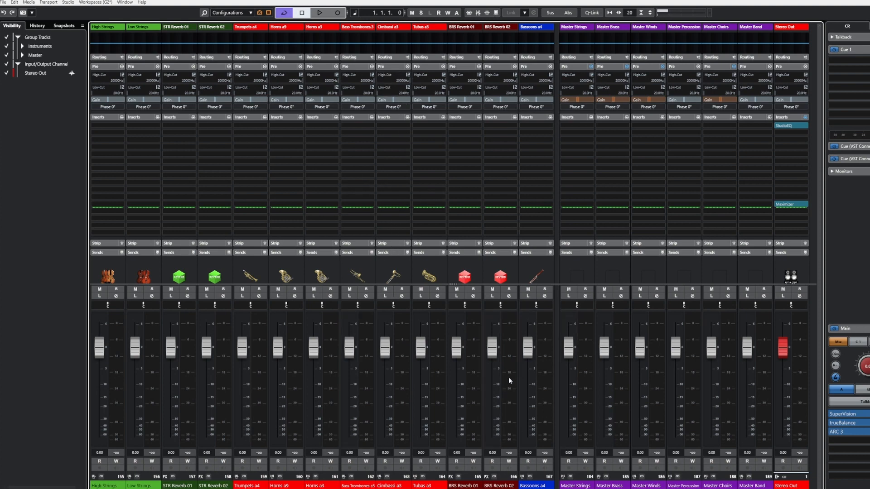
{"action": "mouse_move", "coordinate": [509, 380]}
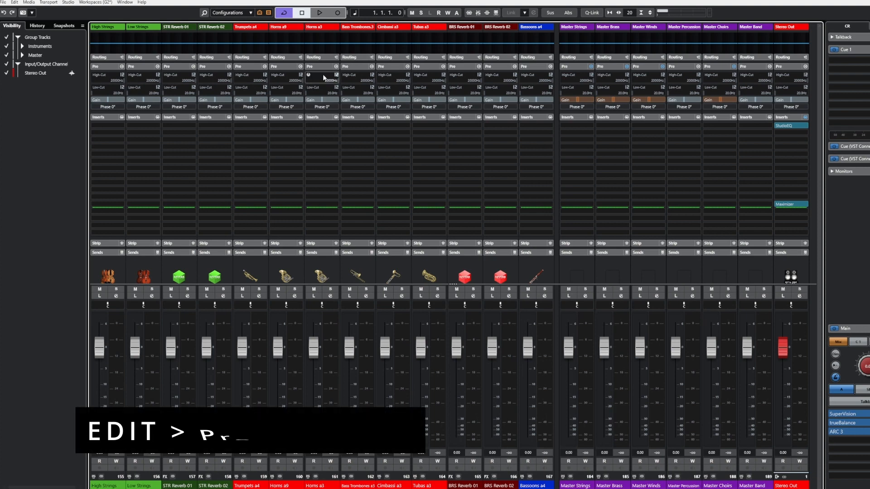
Step: Reopen Edit > Preferences and highlight the custom colour scheme entry
{"action": "left_click", "coordinate": [14, 2]}
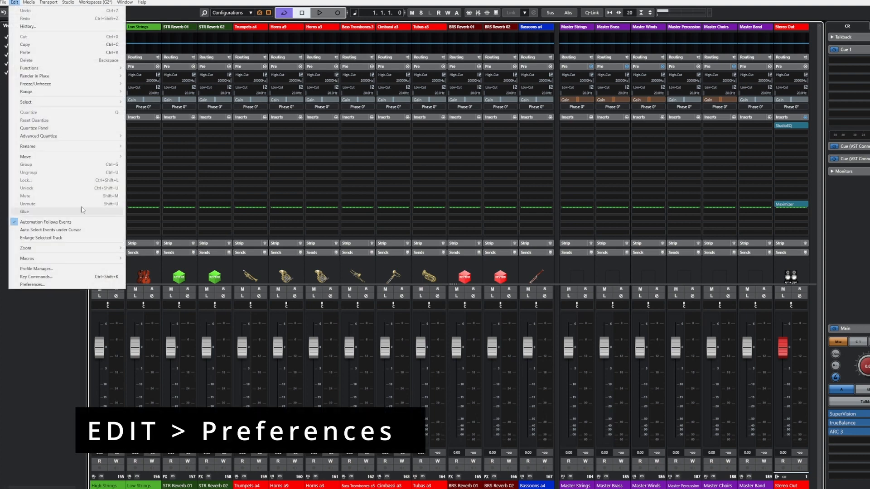
{"action": "left_click", "coordinate": [32, 285]}
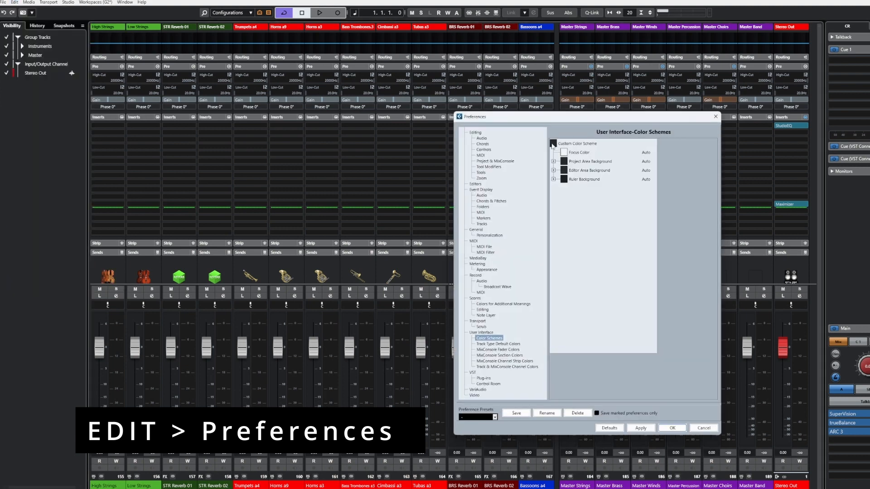
{"action": "left_click", "coordinate": [562, 153]}
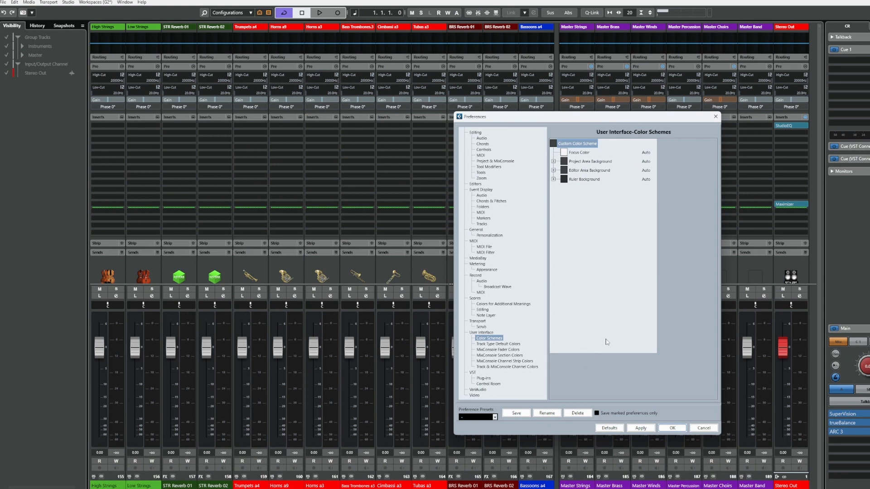
{"action": "mouse_move", "coordinate": [361, 58]}
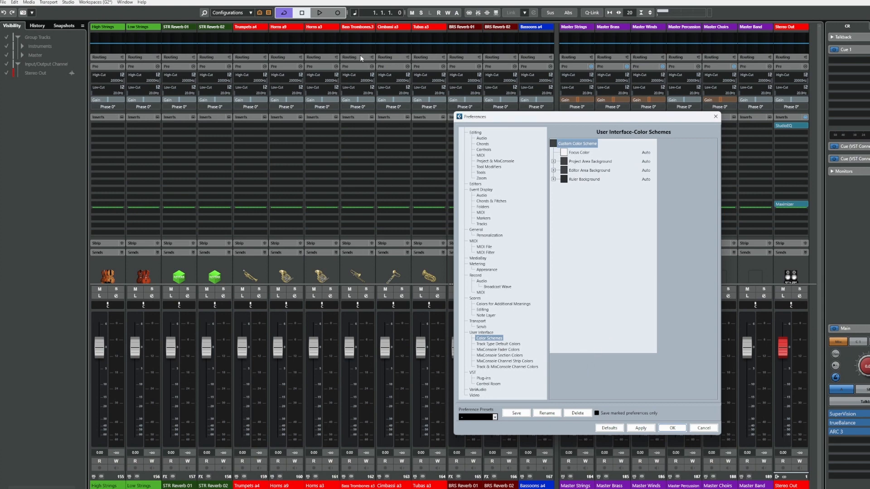
{"action": "mouse_move", "coordinate": [300, 222]}
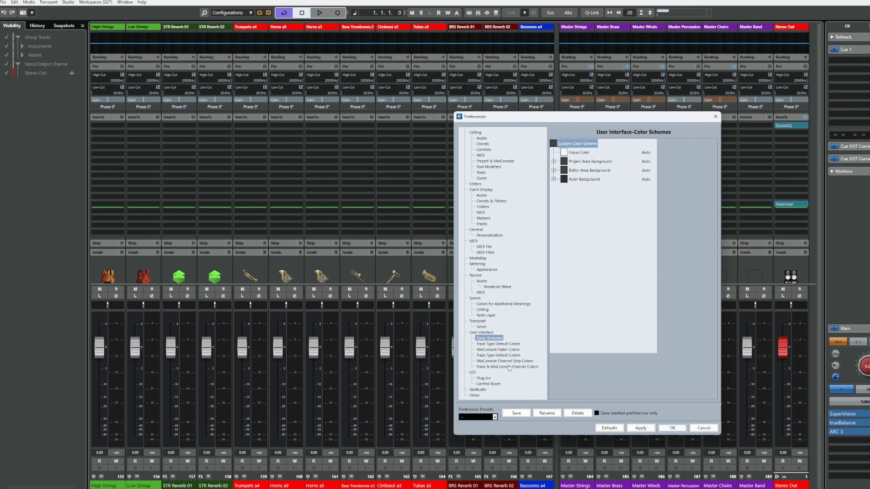
Step: On the Track & MixConsole Channel Colors page, tick MixConsole Channels
{"action": "left_click", "coordinate": [506, 367]}
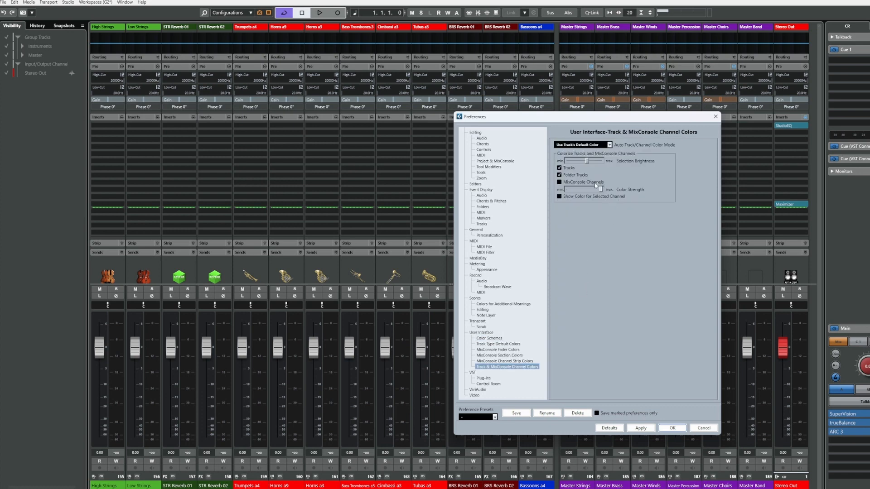
{"action": "left_click", "coordinate": [559, 183]}
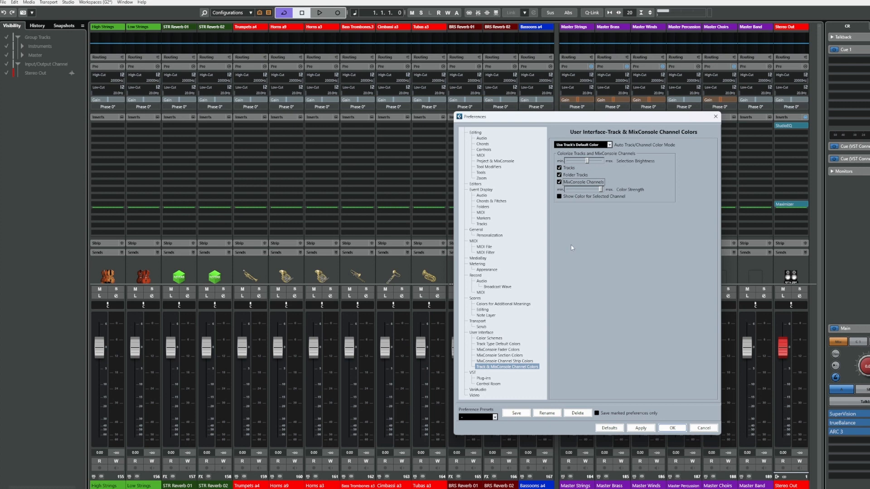
{"action": "mouse_move", "coordinate": [631, 321]}
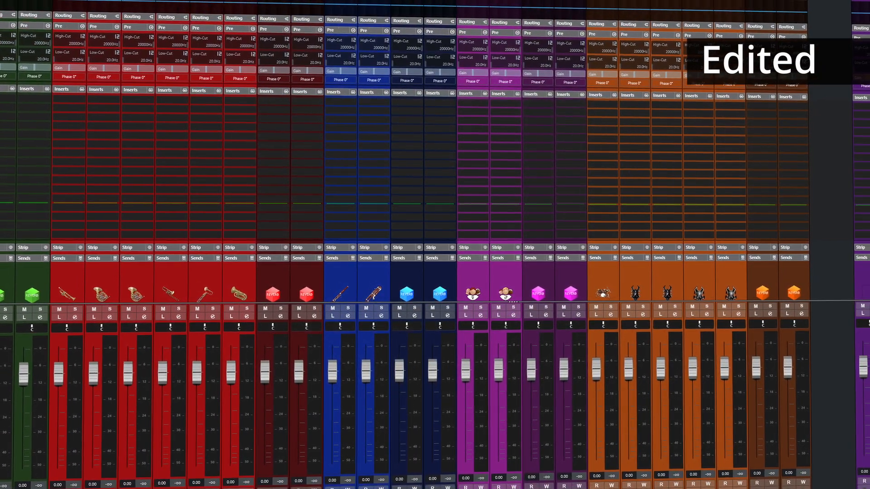
Step: Scroll the mixer to review the strips filled with red, blue, purple and orange
{"action": "scroll", "scroll_direction": "left", "scroll_amount": 3}
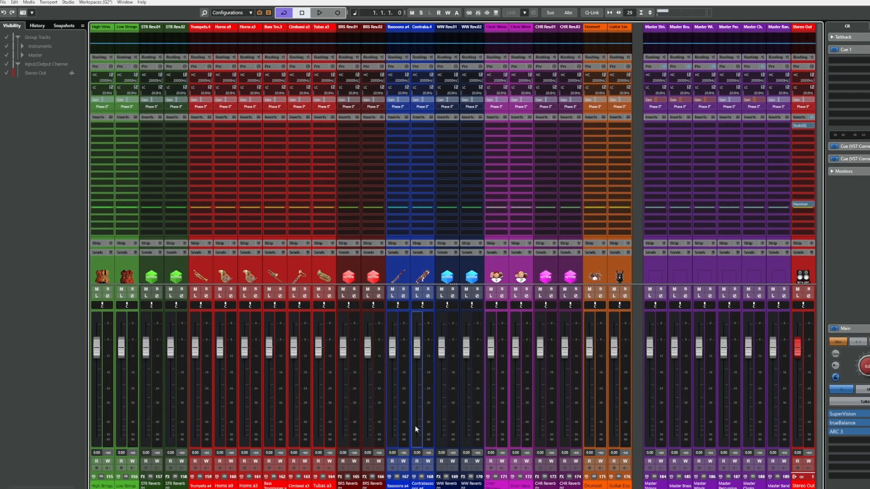
{"action": "left_click", "coordinate": [443, 383]}
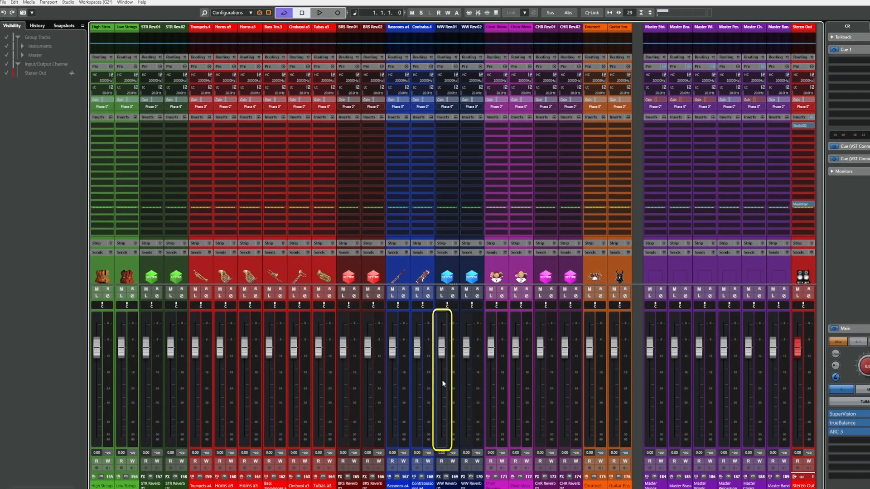